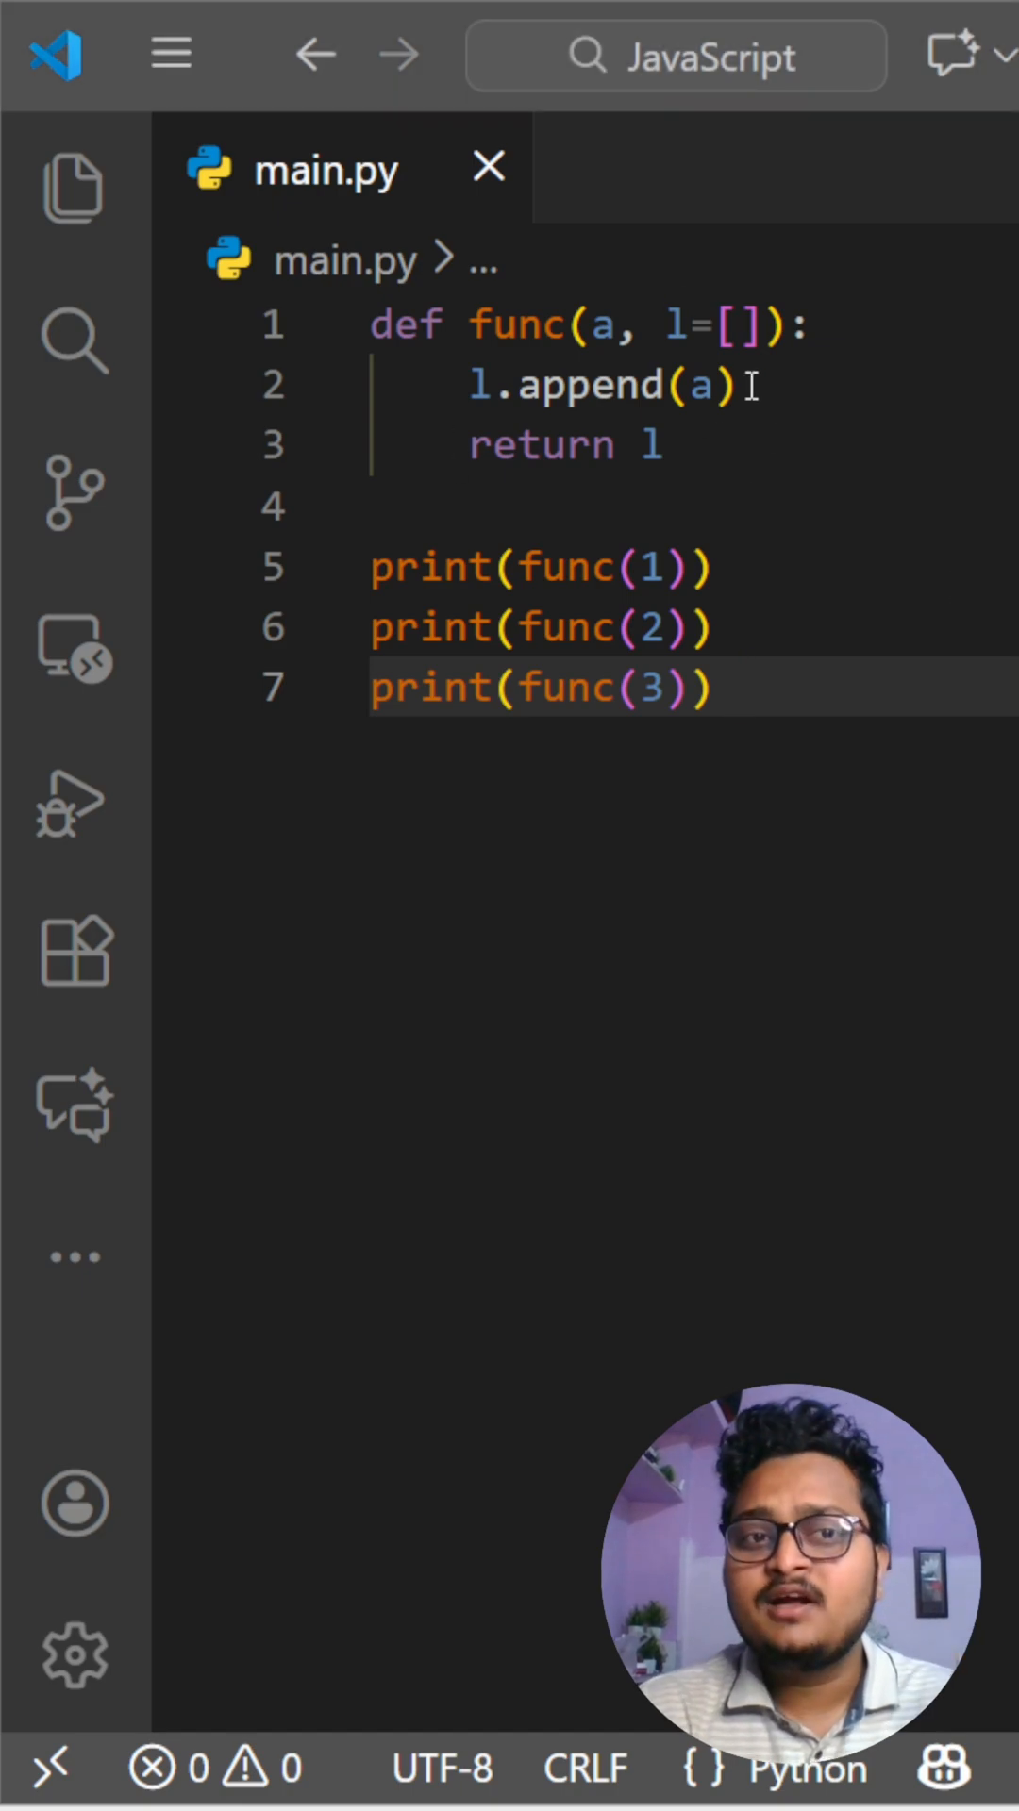
# - Point out func's default list parameter l, then place the cursor after print(func(1))
pyautogui.click(739, 687)
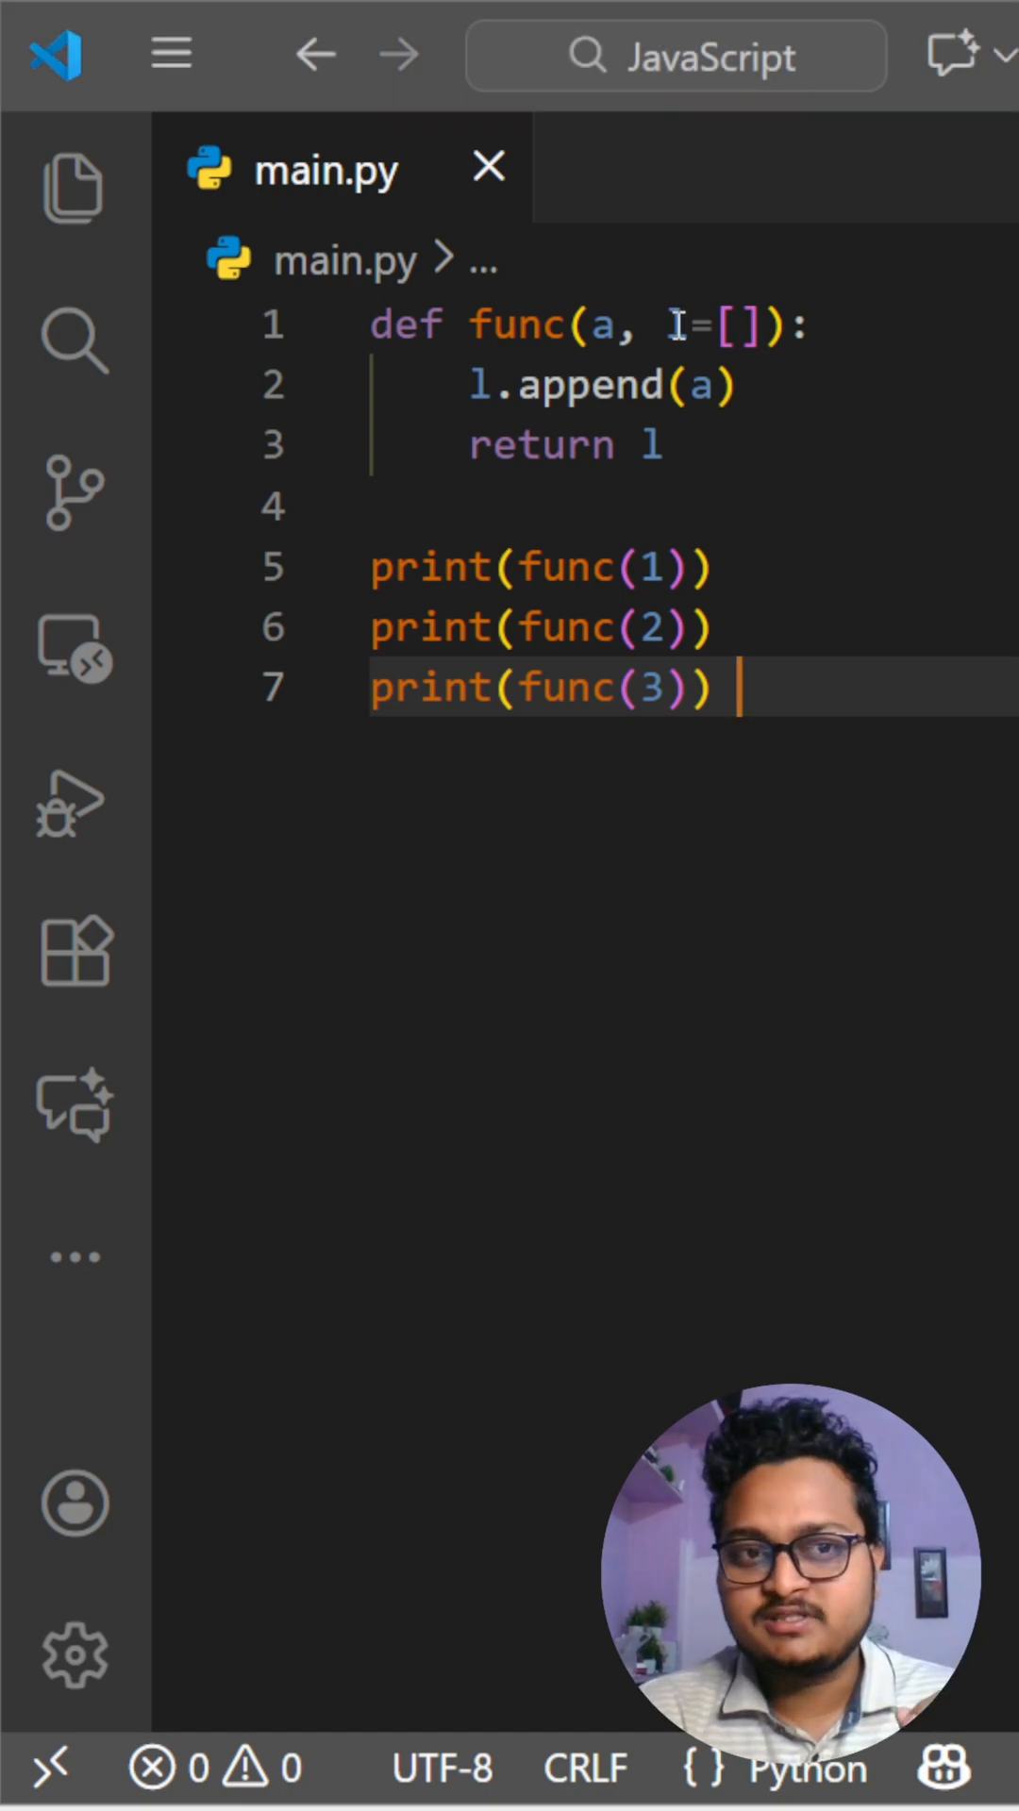
pyautogui.click(647, 325)
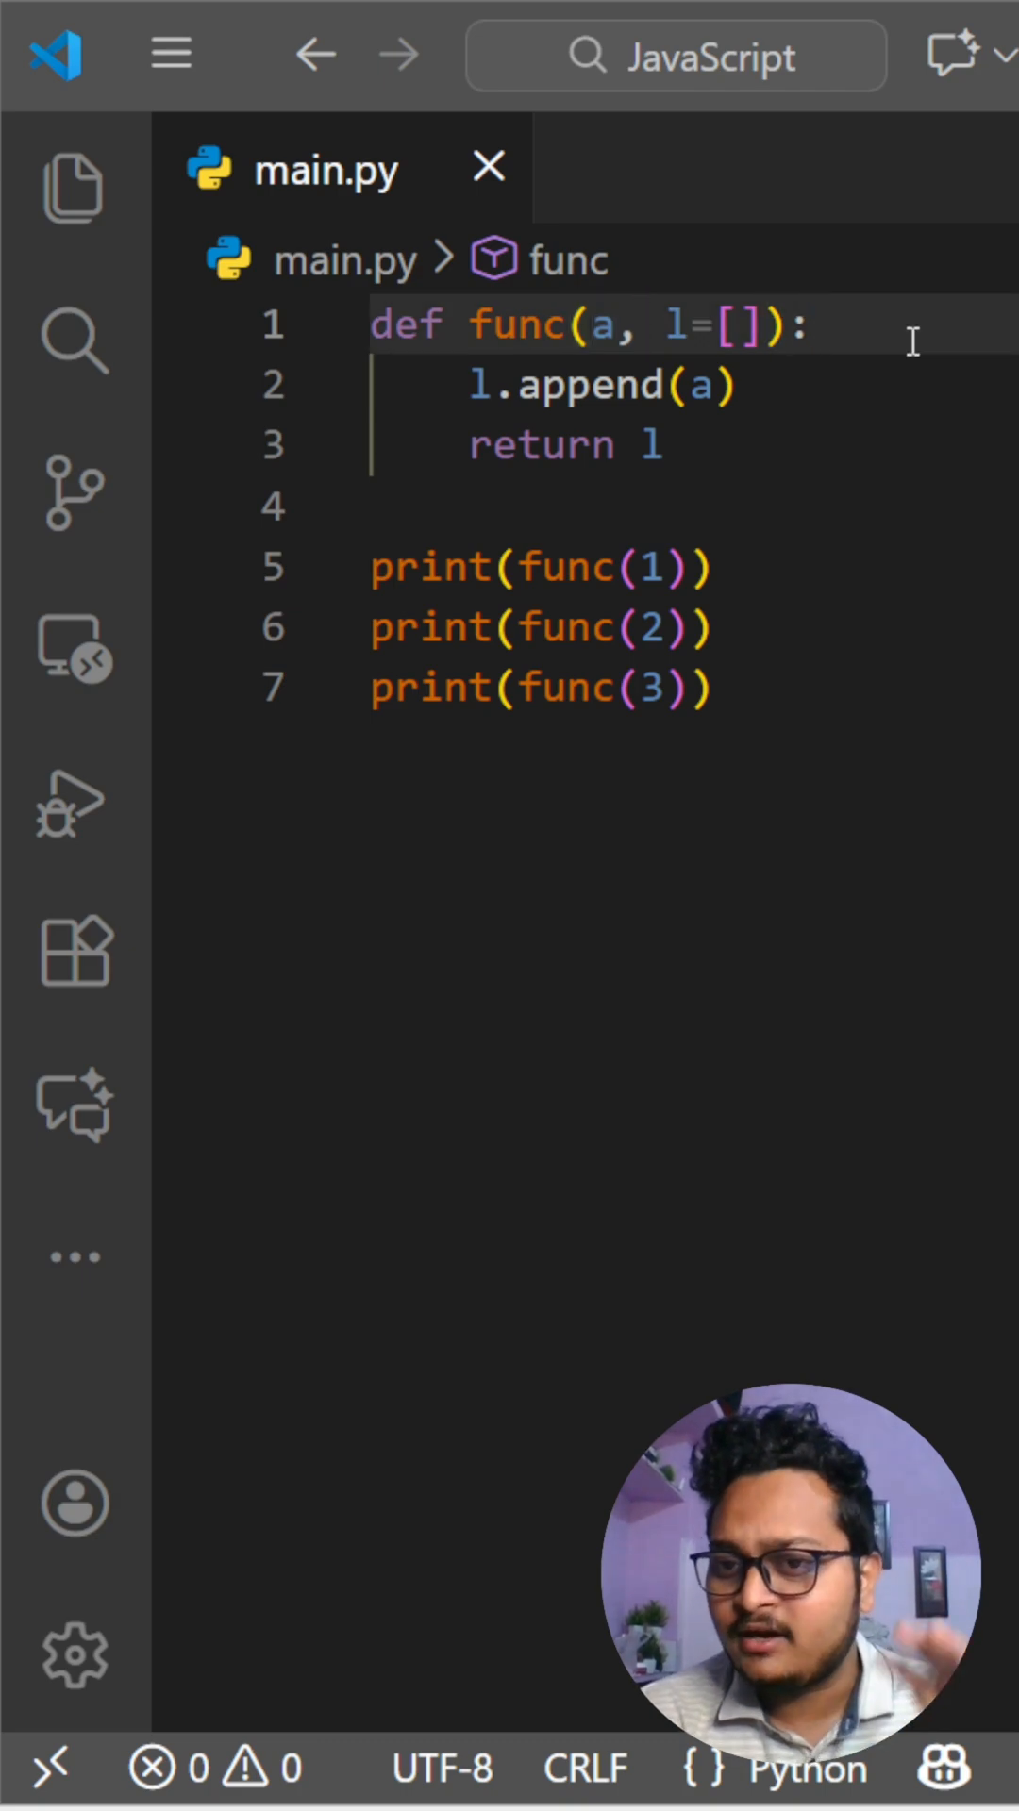
pyautogui.click(791, 324)
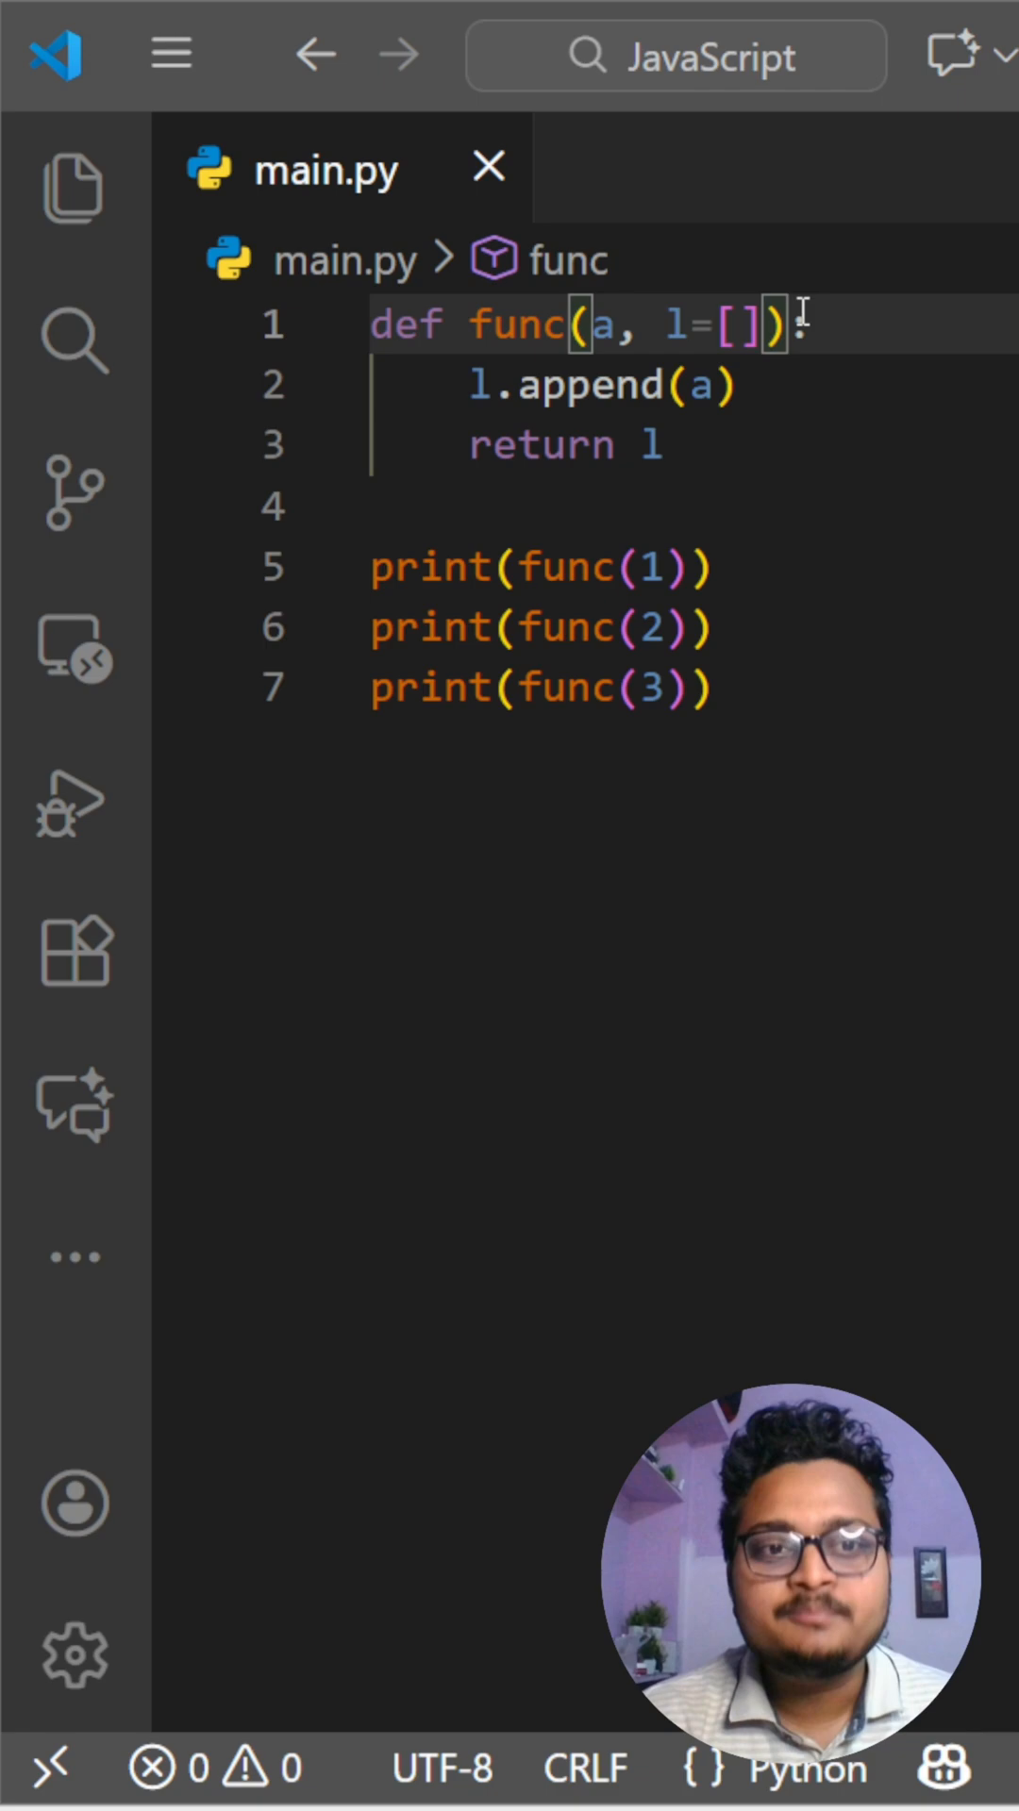
pyautogui.click(624, 324)
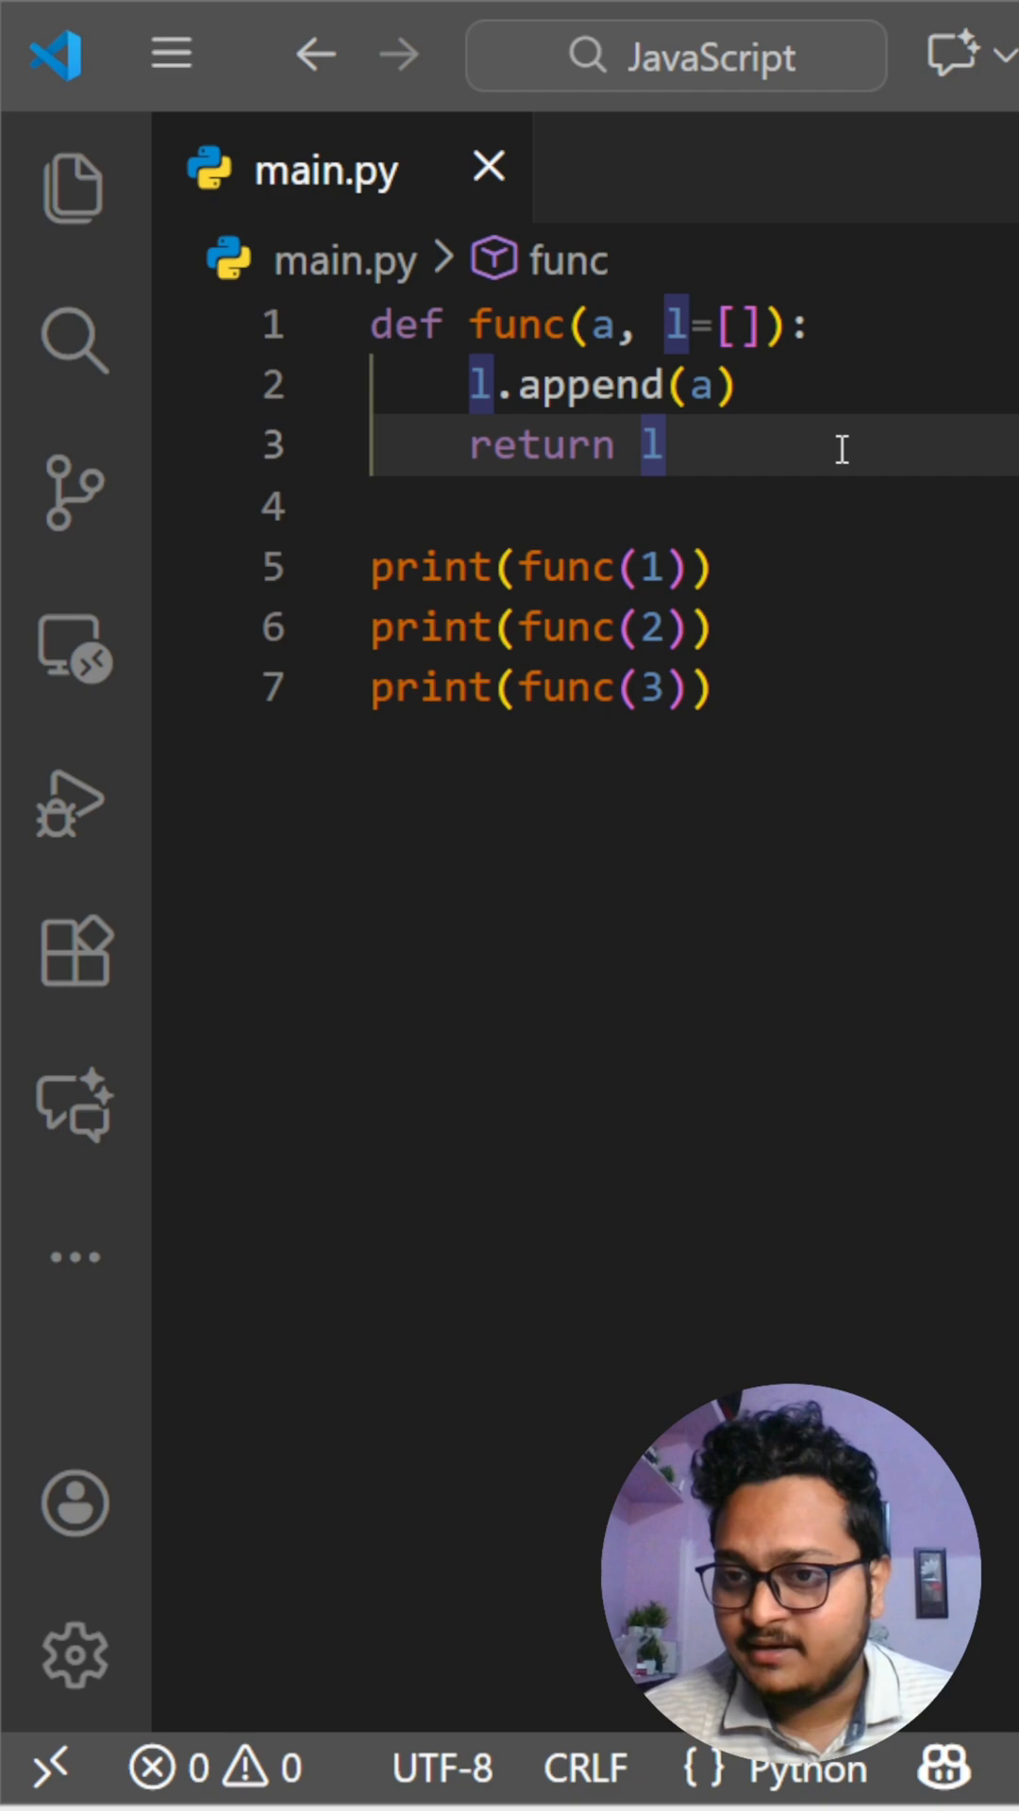
pyautogui.click(718, 566)
pyautogui.write(' # [')
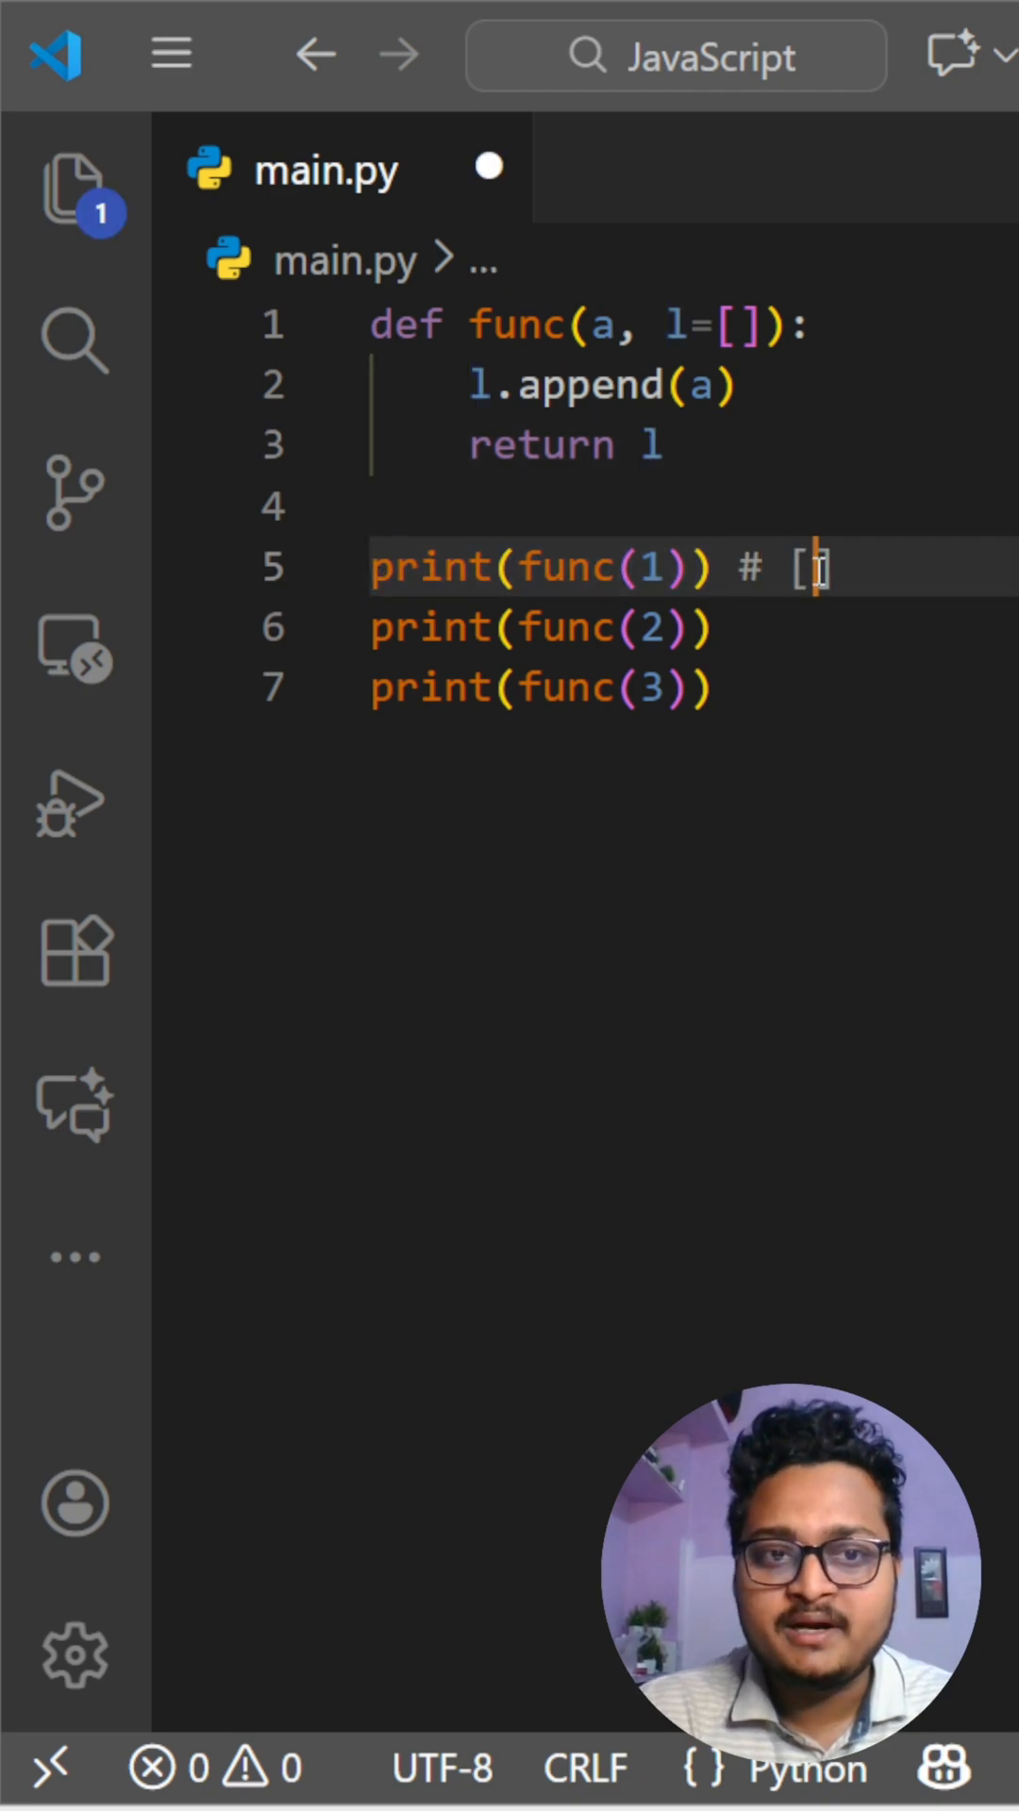
# - Explain the shared default list while finishing '# [1]' and starting a comment on func(2)
pyautogui.click(680, 324)
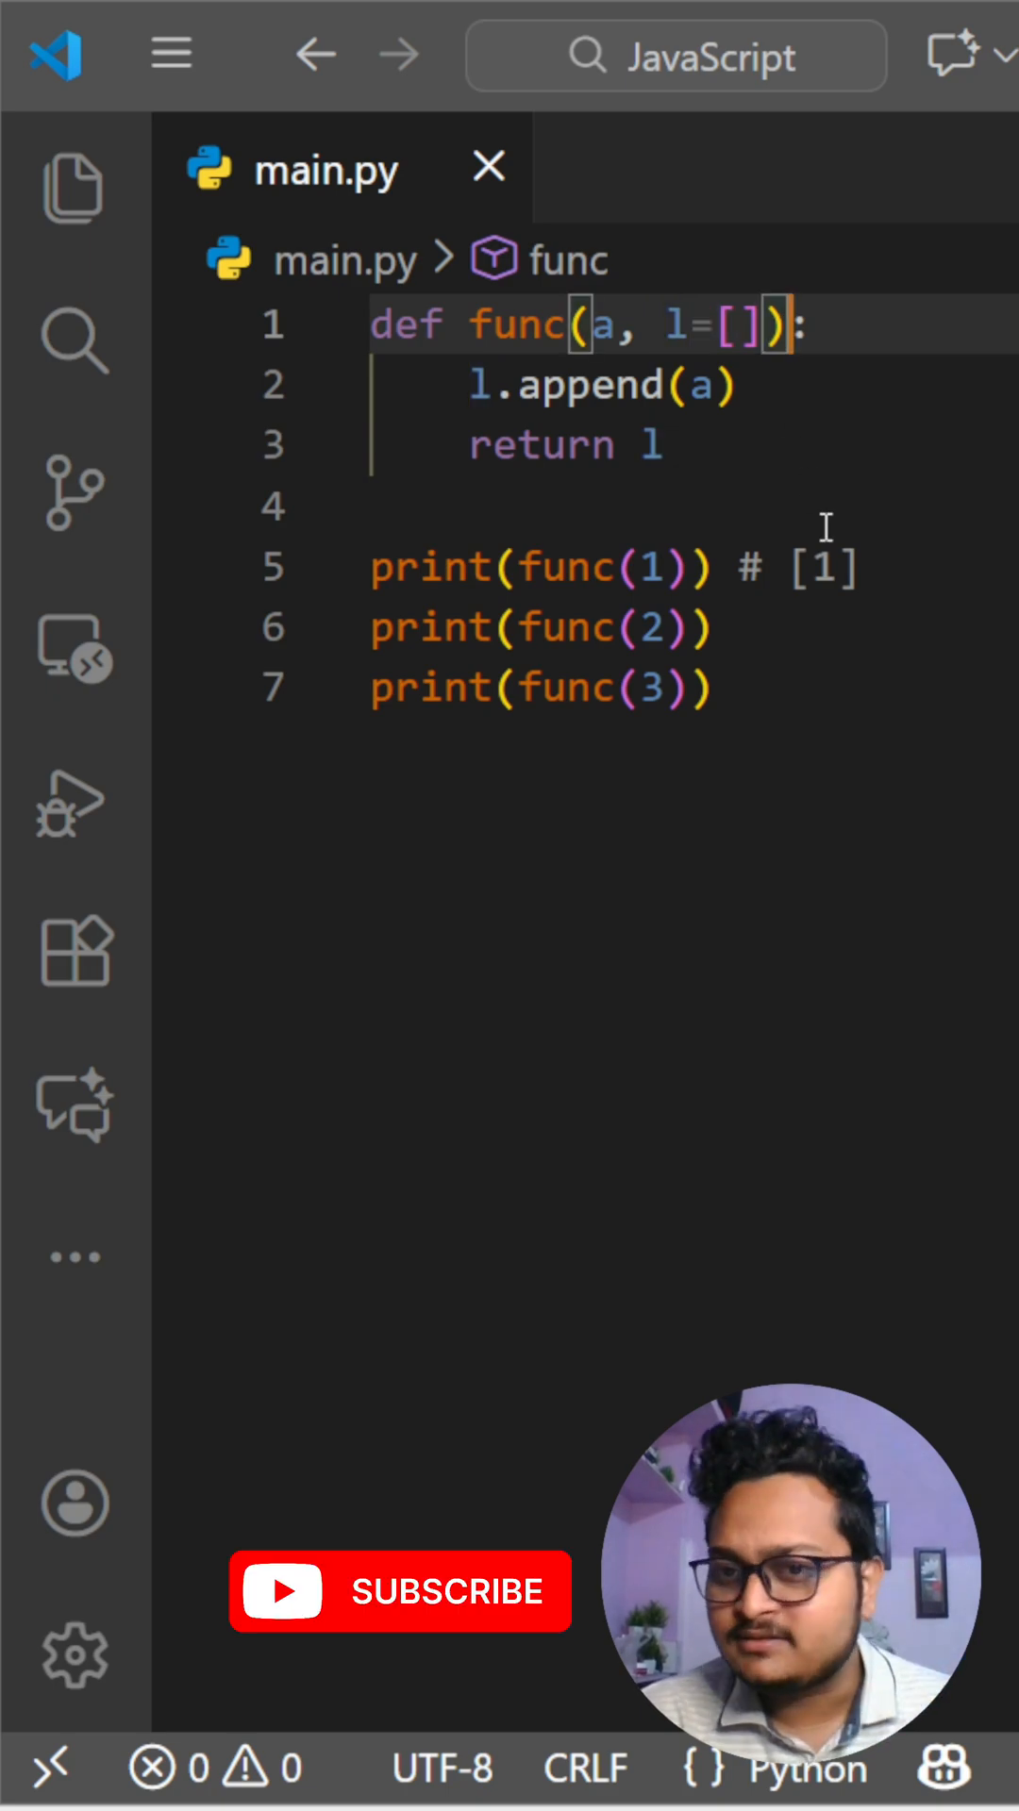
pyautogui.click(740, 627)
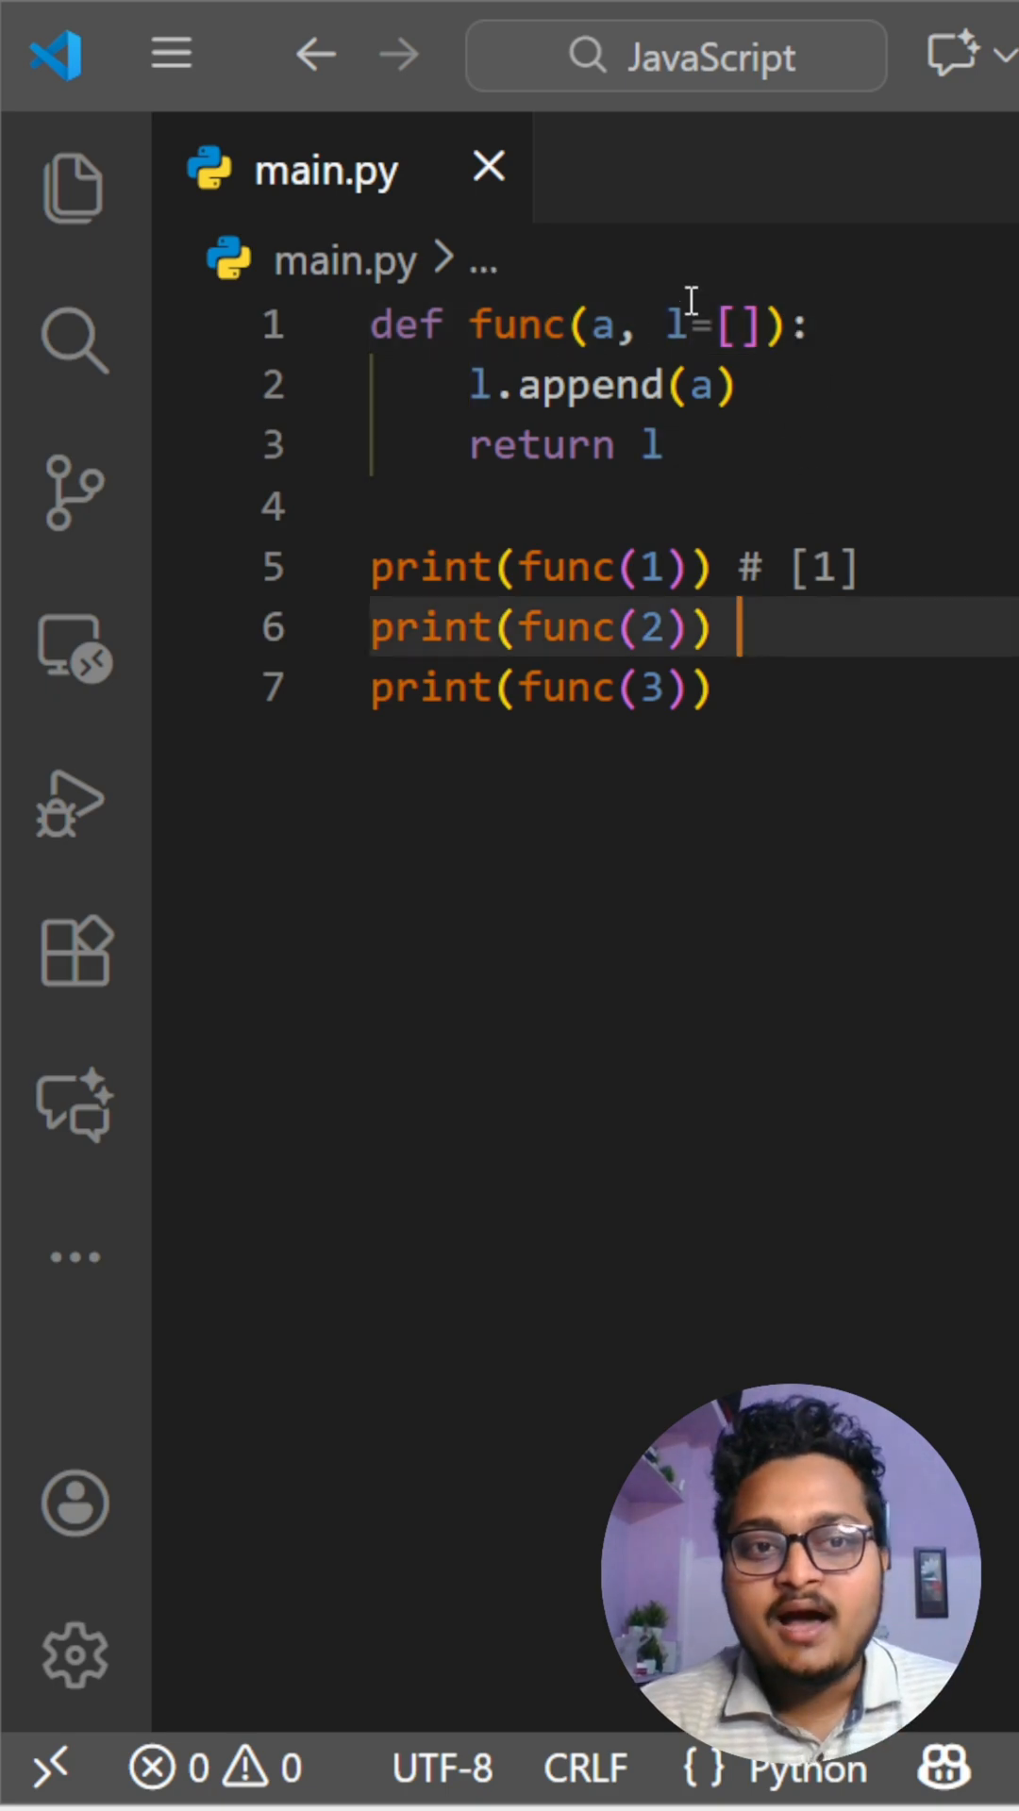
pyautogui.click(776, 324)
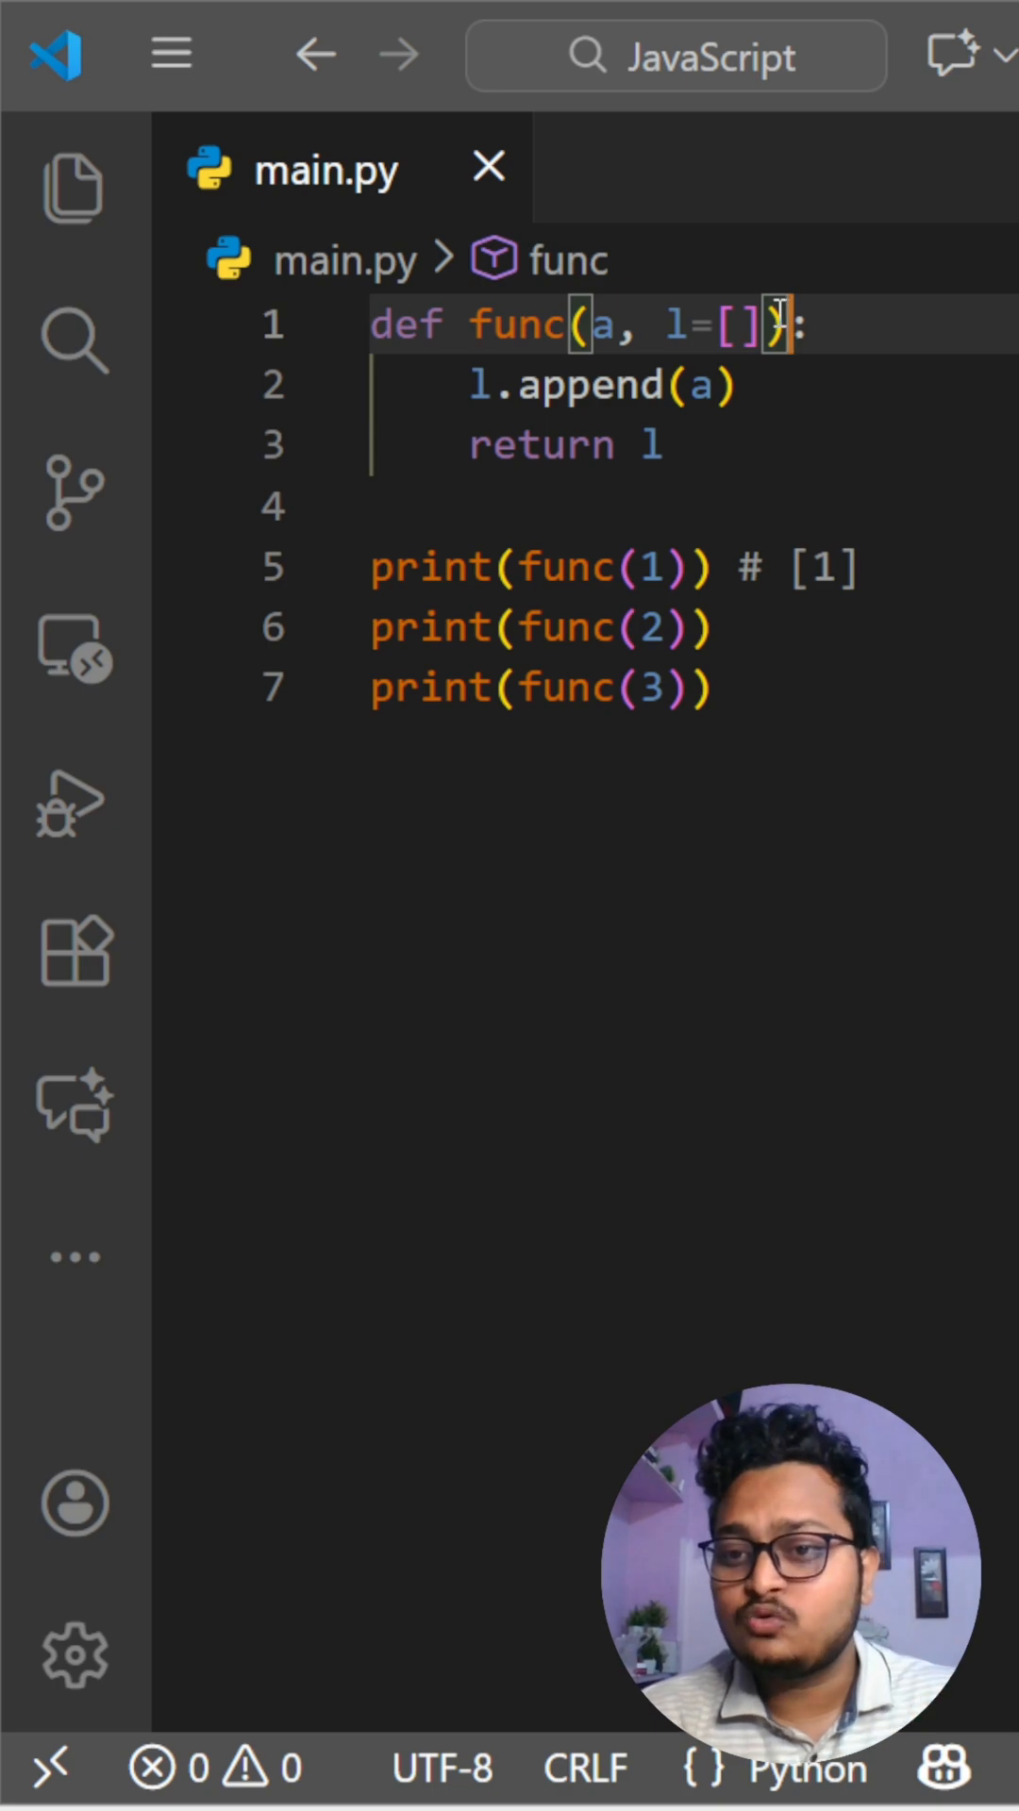
pyautogui.click(780, 628)
pyautogui.write(' #')
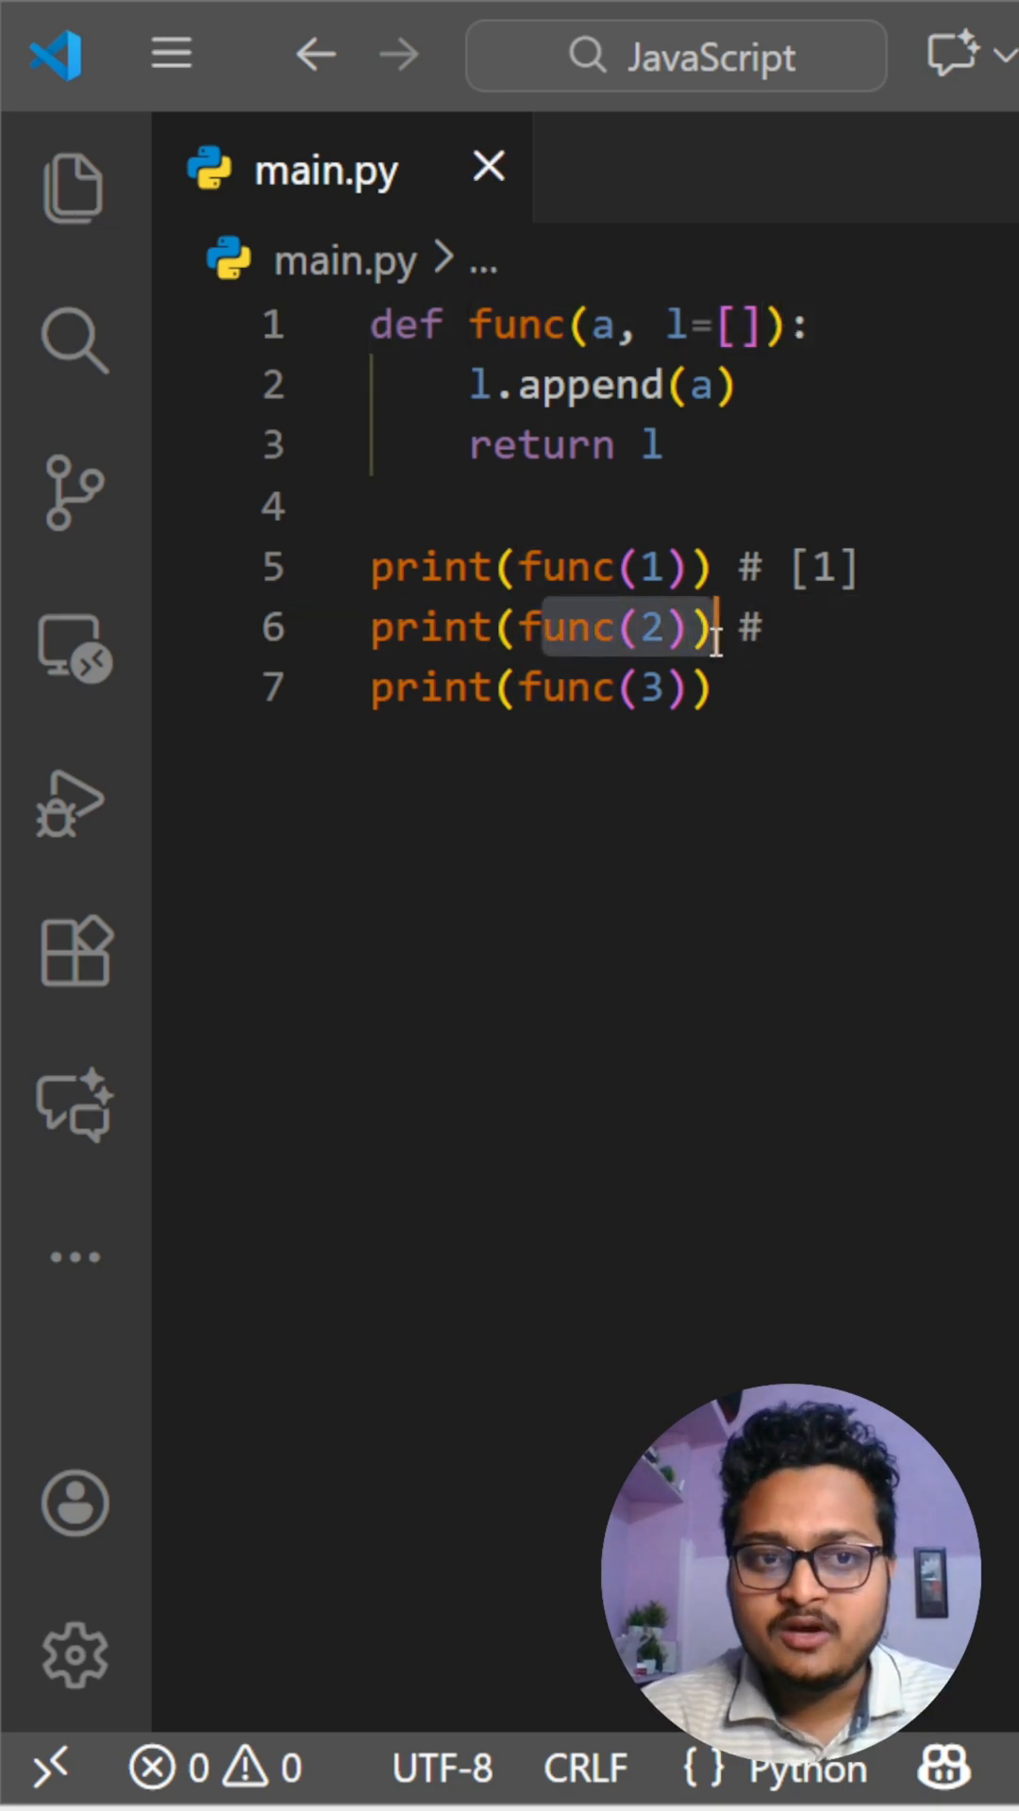
pyautogui.click(706, 385)
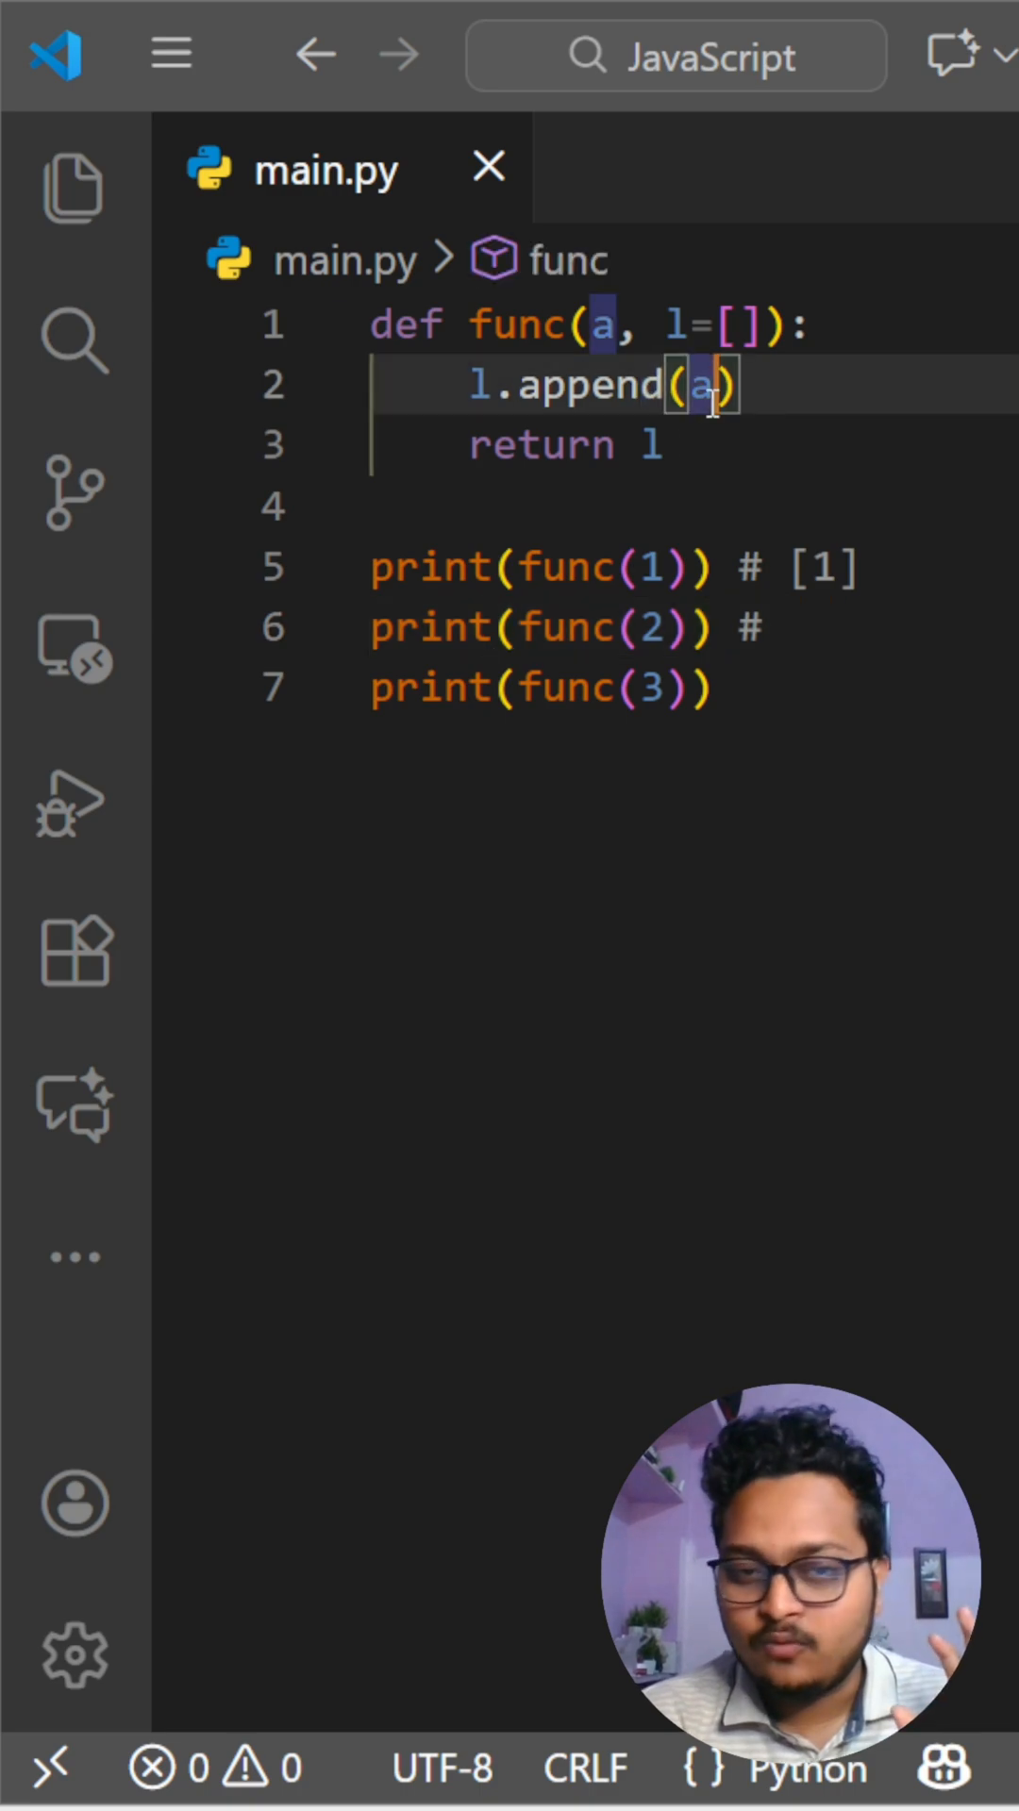
pyautogui.click(791, 627)
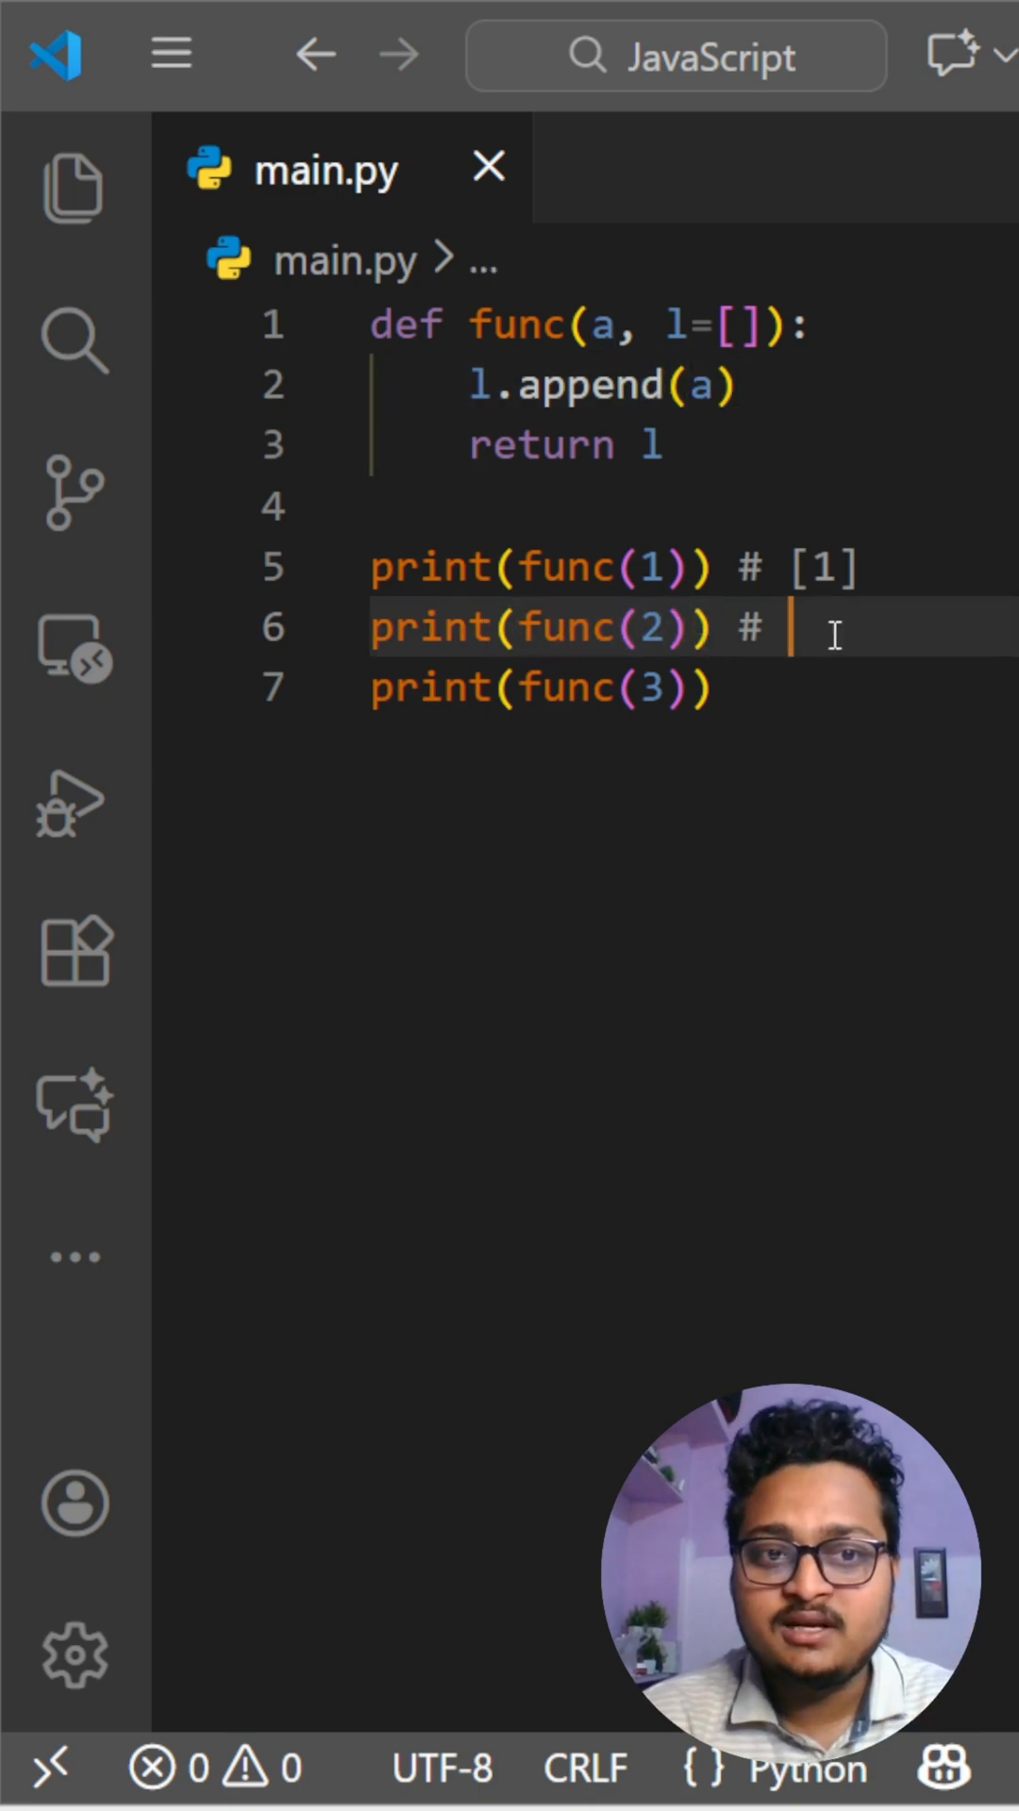
# - Add the '[1, 2]' and '[1, 2, 3]' output comments, then run 'py main.py'
pyautogui.write('[1, 2]')
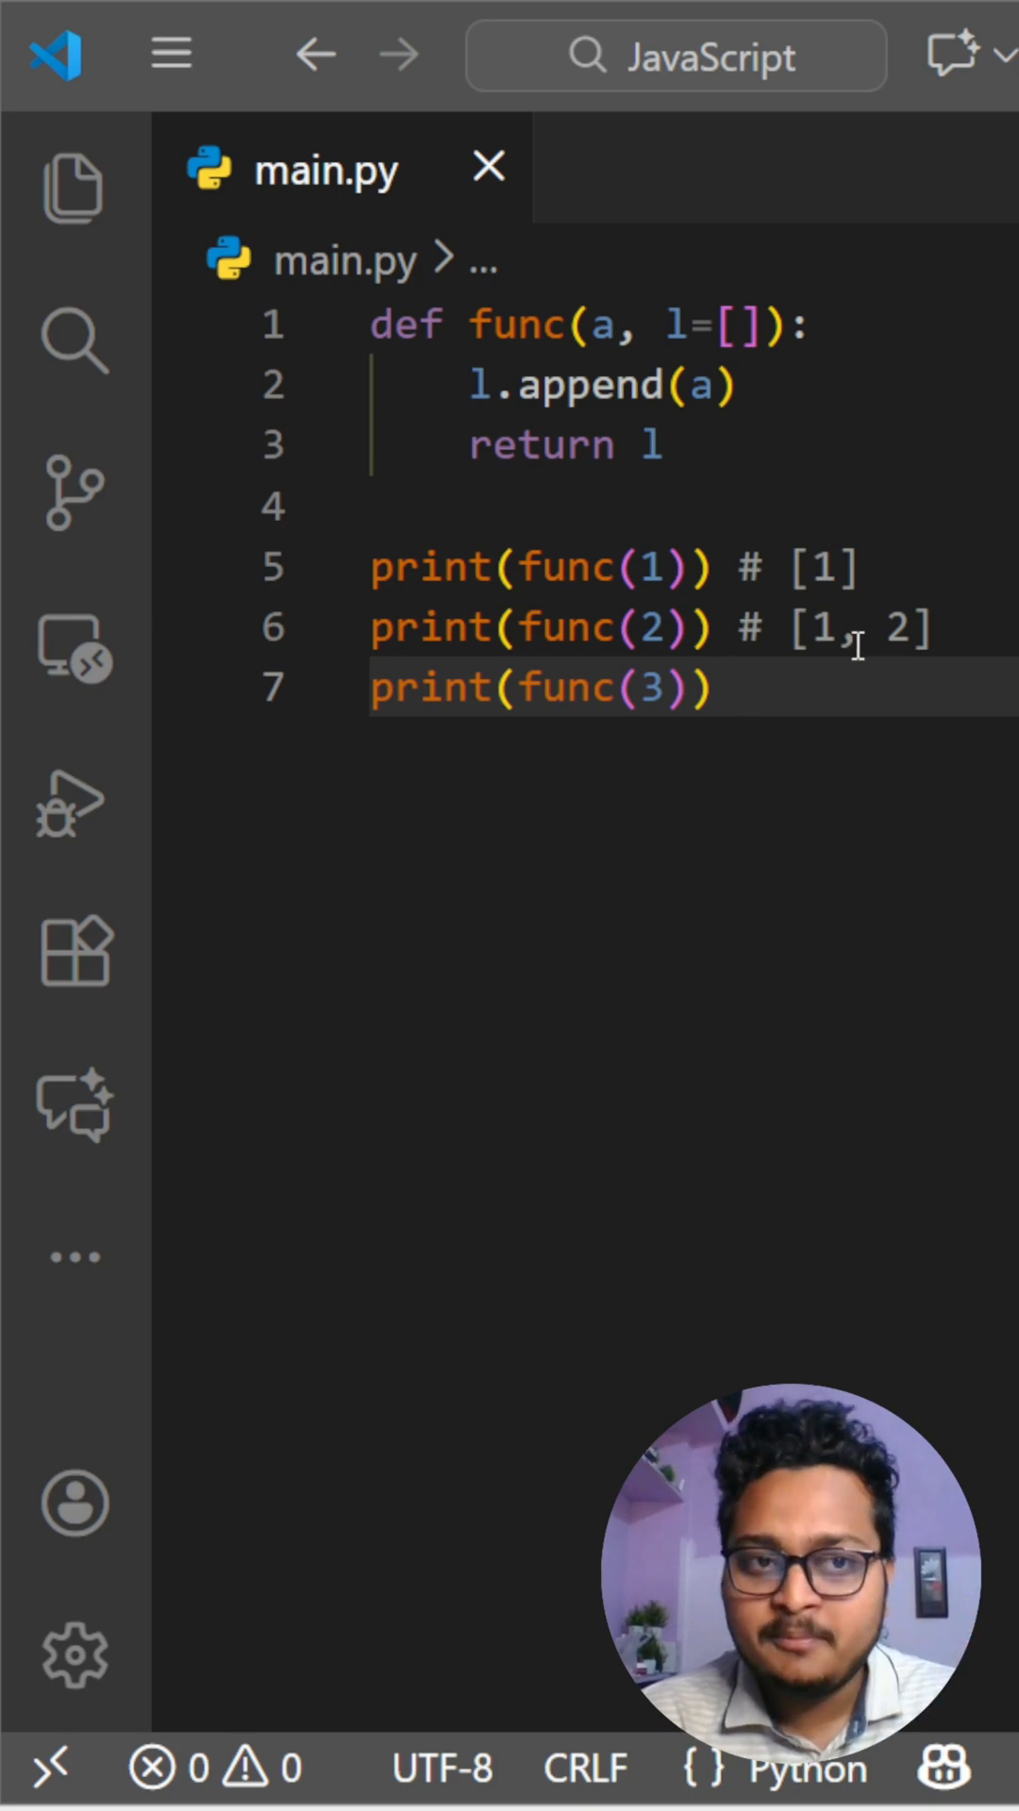
pyautogui.write('# [1]')
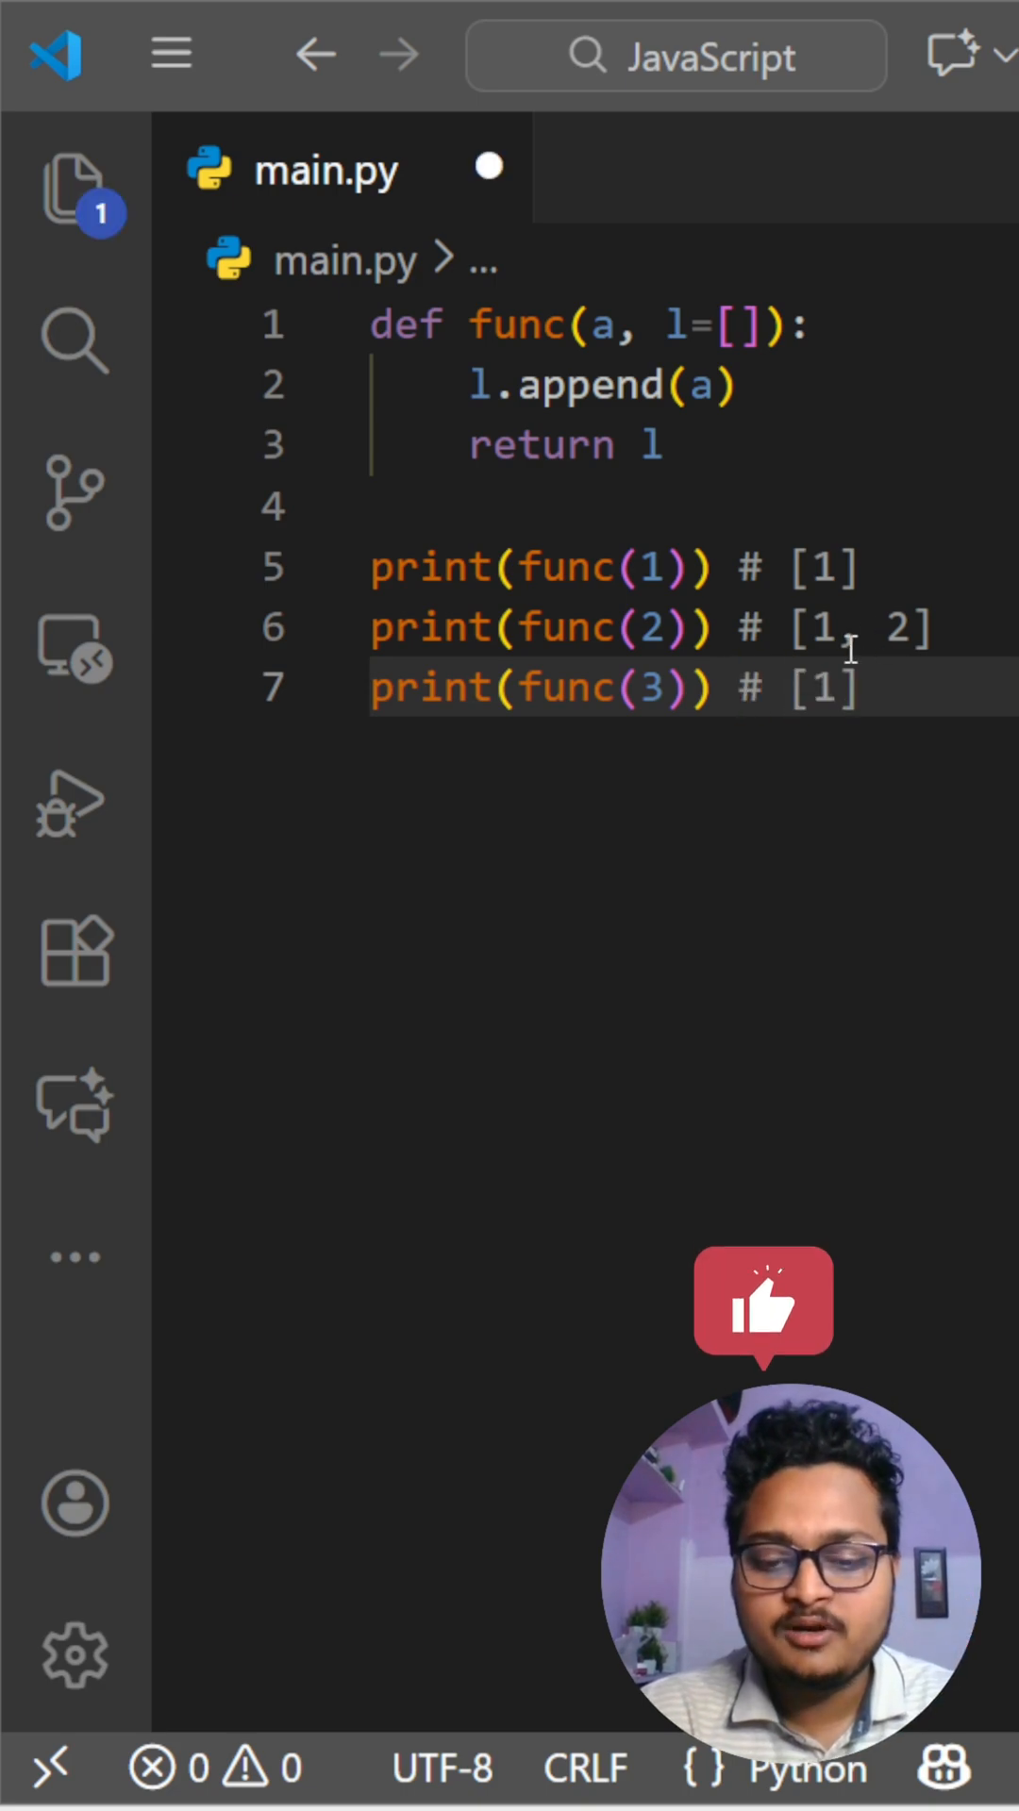
pyautogui.write(', 2, 3]')
pyautogui.write('p')
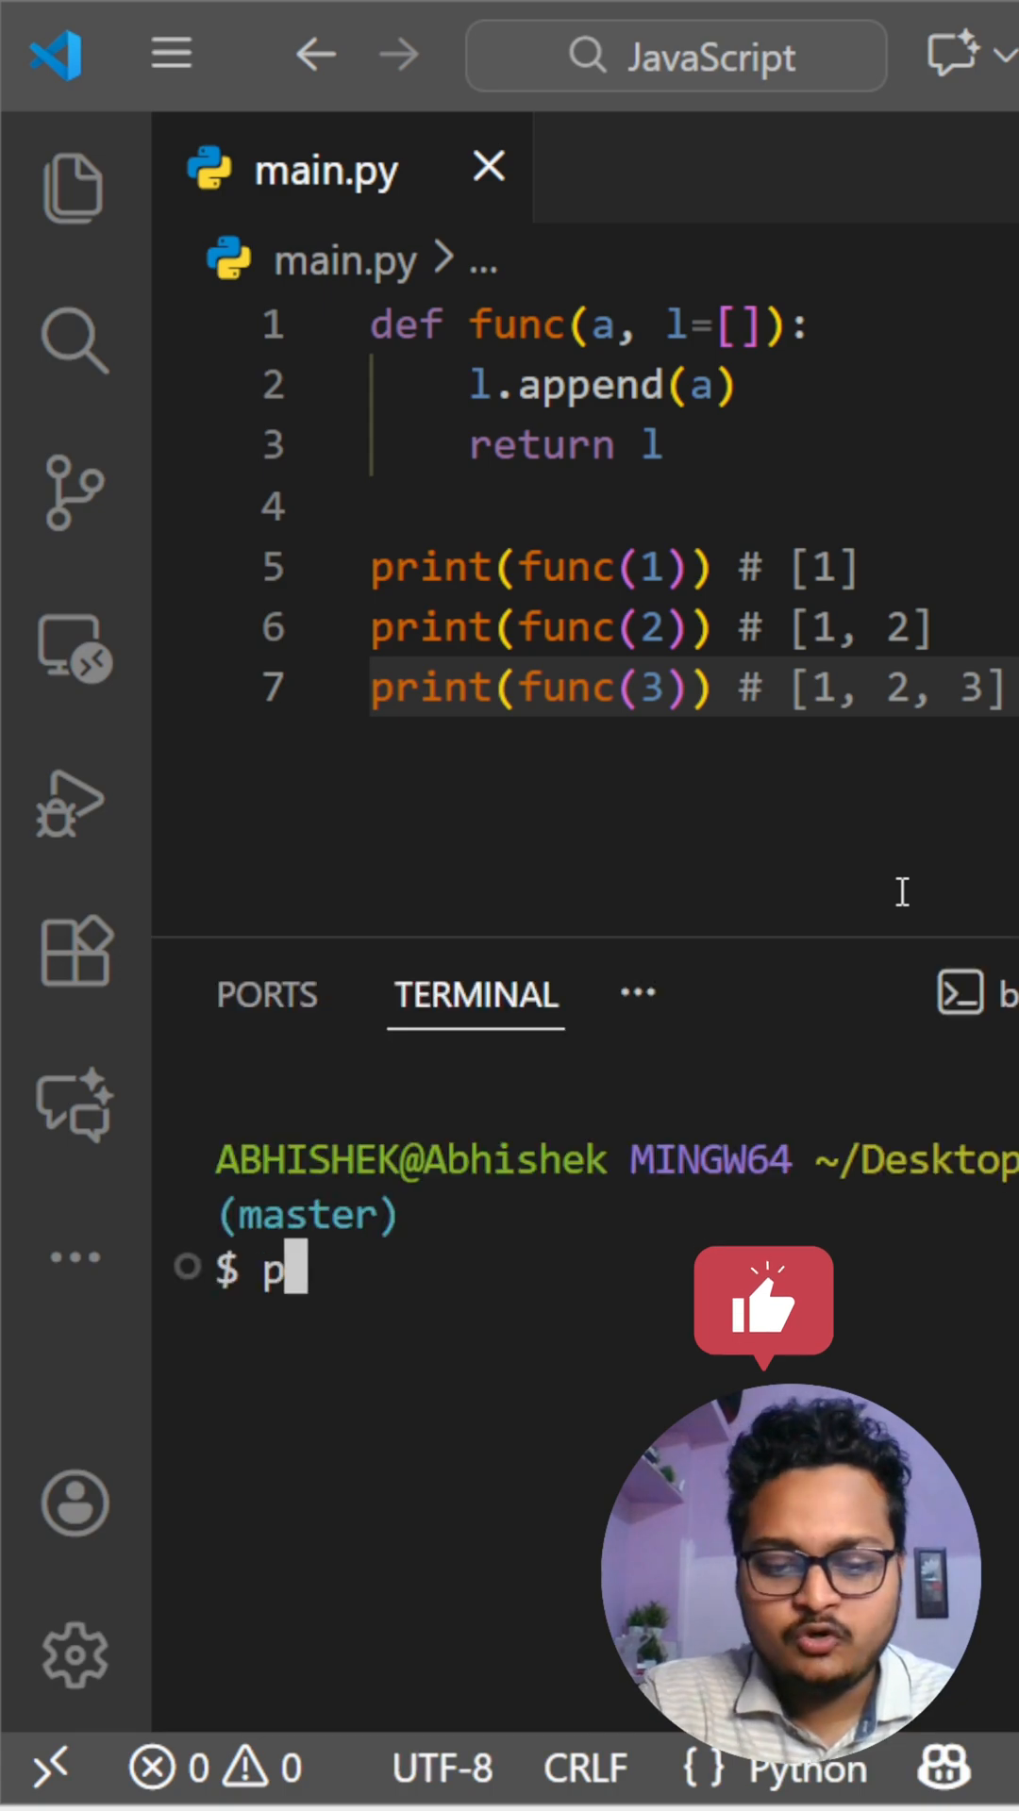
pyautogui.press('Return')
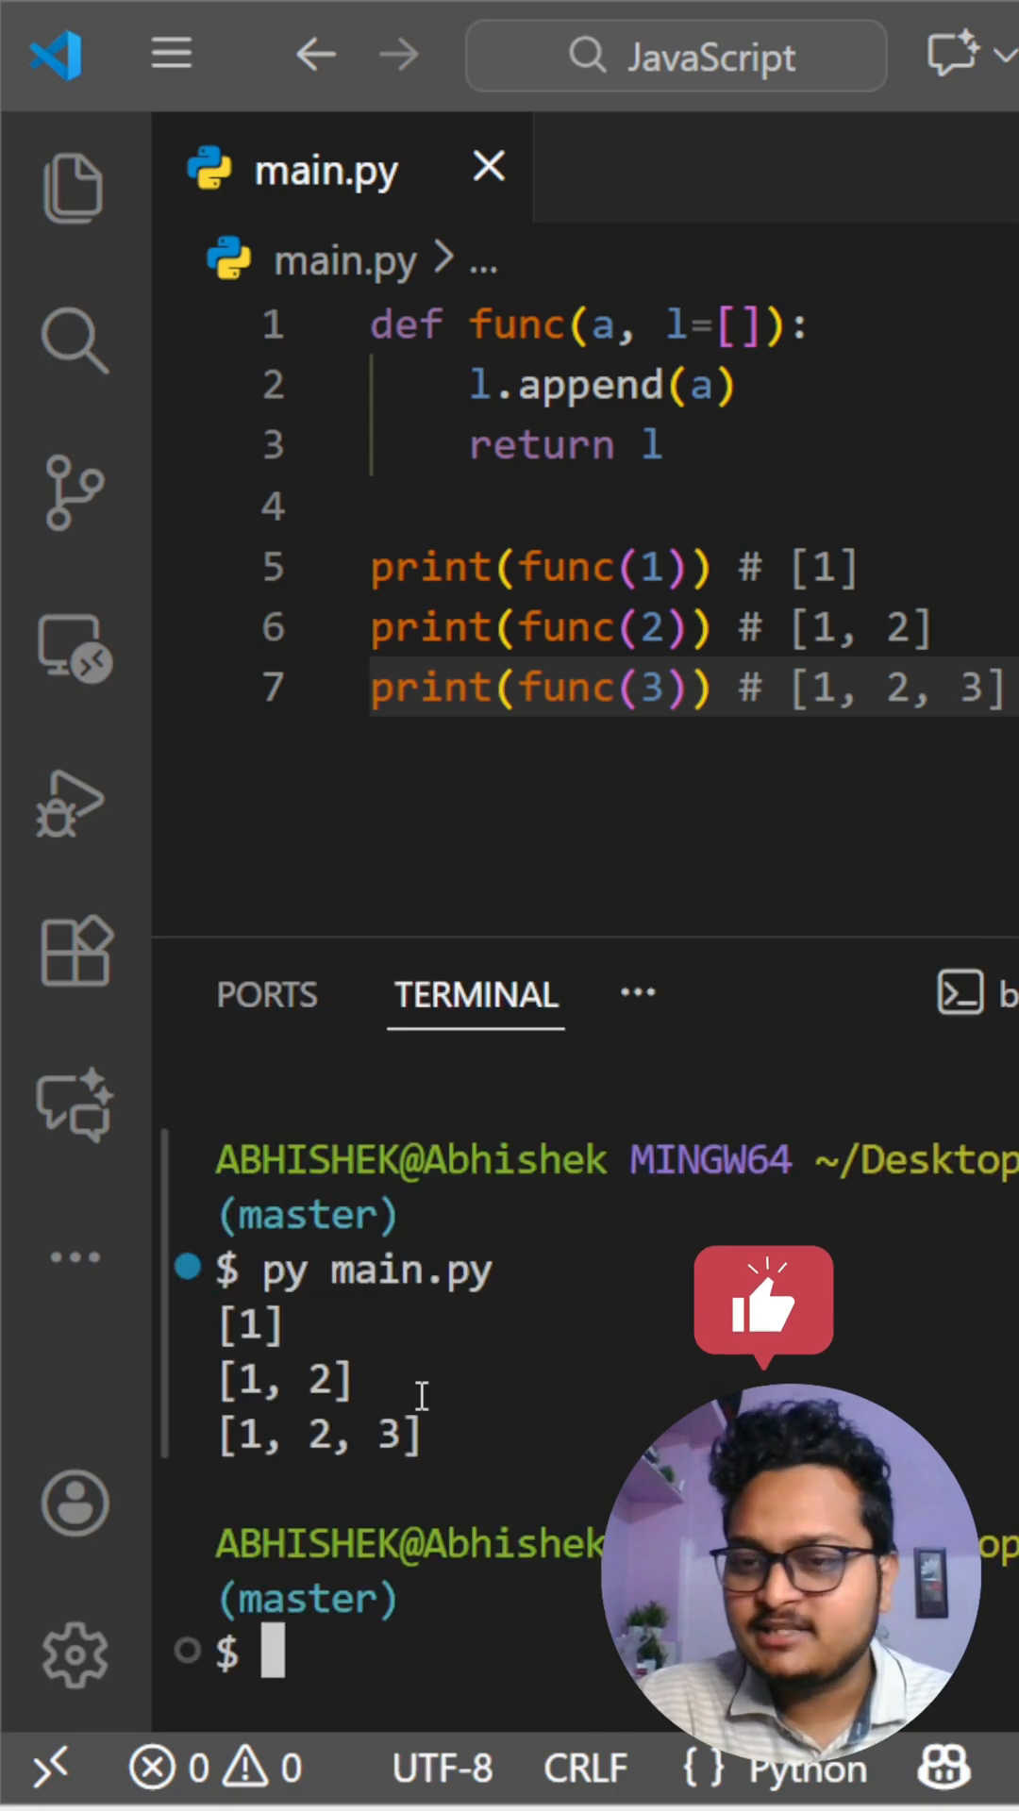